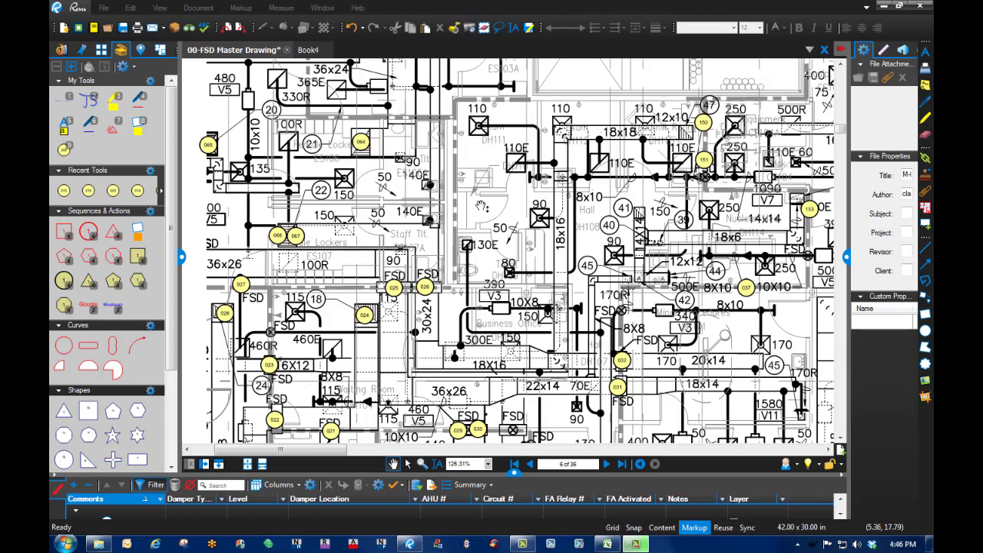
mouse_move(476, 218)
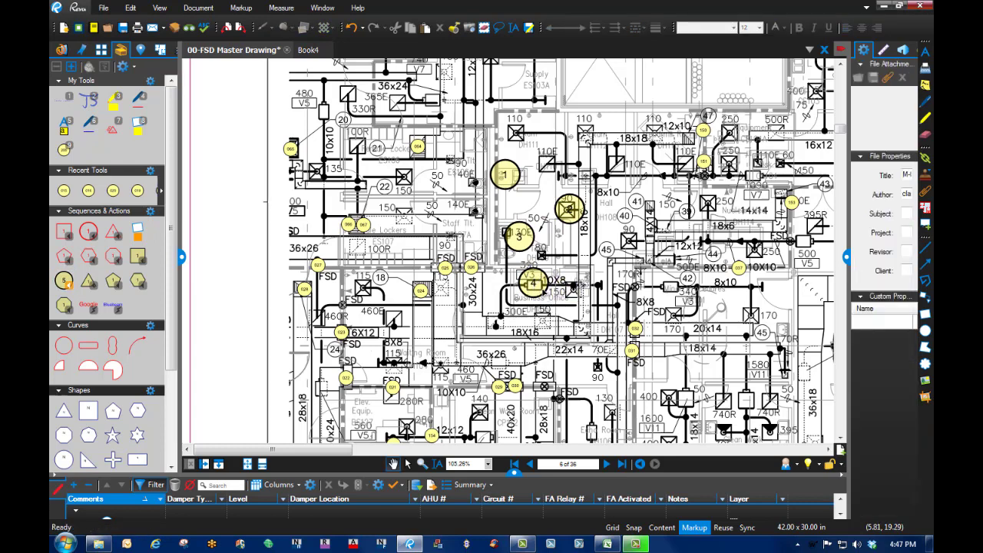
mouse_move(565, 315)
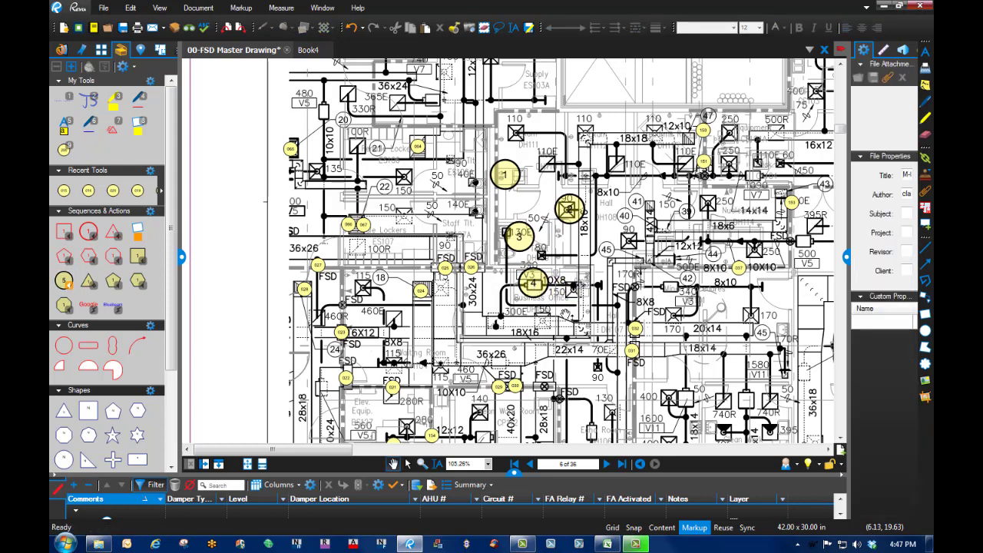
Scroll down the Book4 schedule to bring its Damper_Location column into view.
scroll("down", 3)
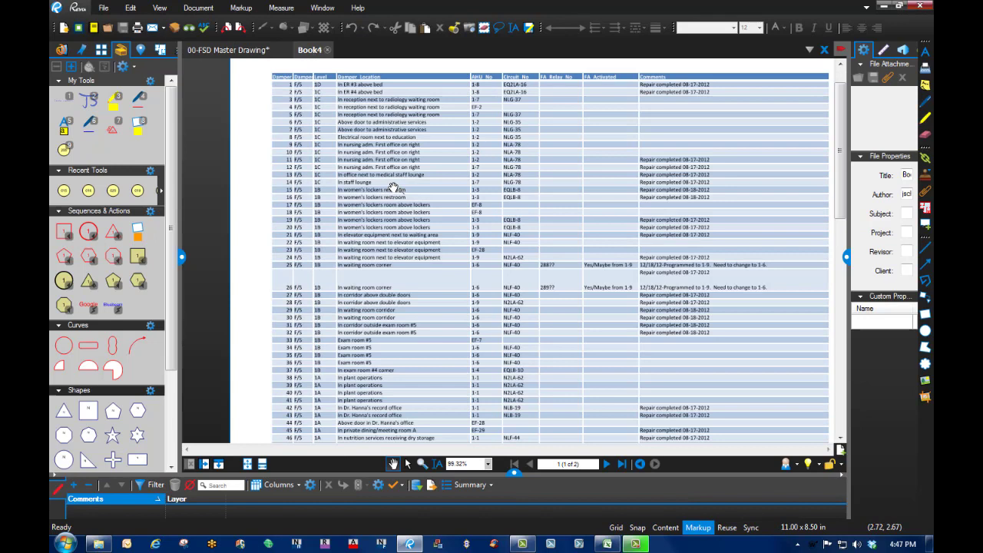
mouse_move(292, 167)
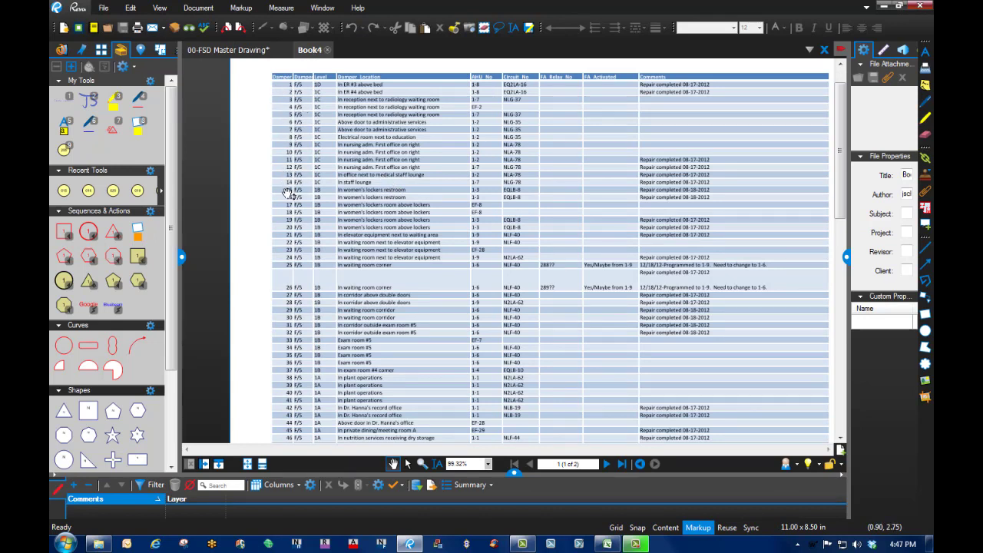
mouse_move(304, 212)
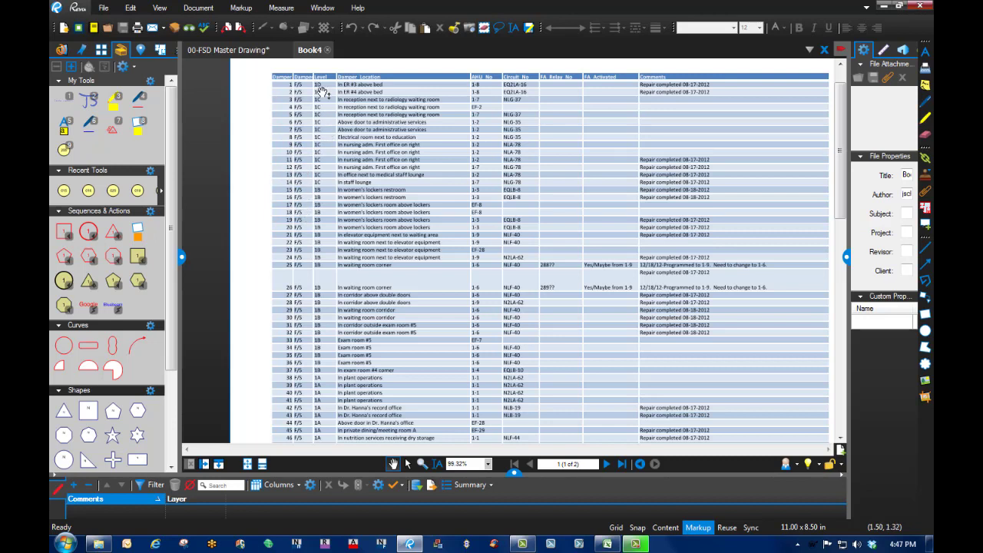
mouse_move(371, 115)
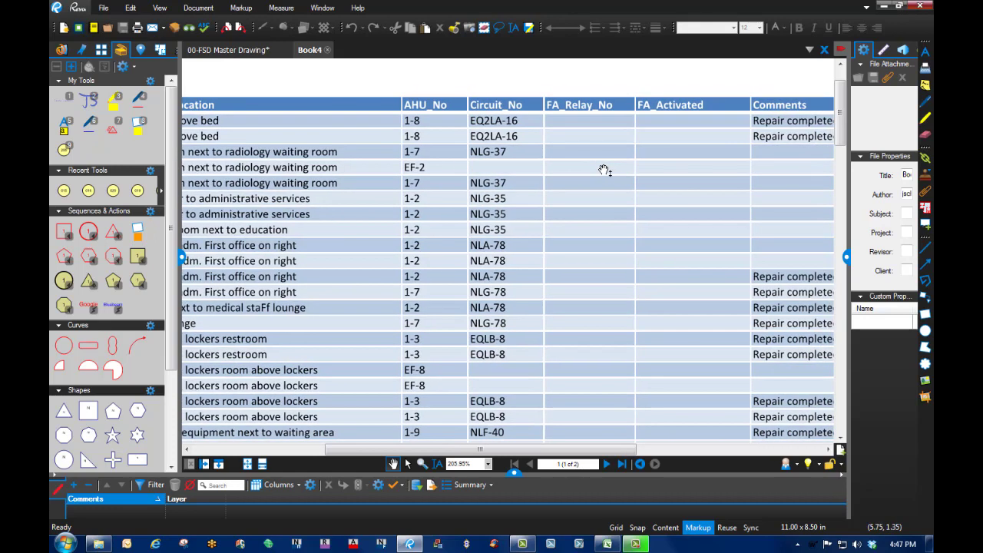
mouse_move(672, 168)
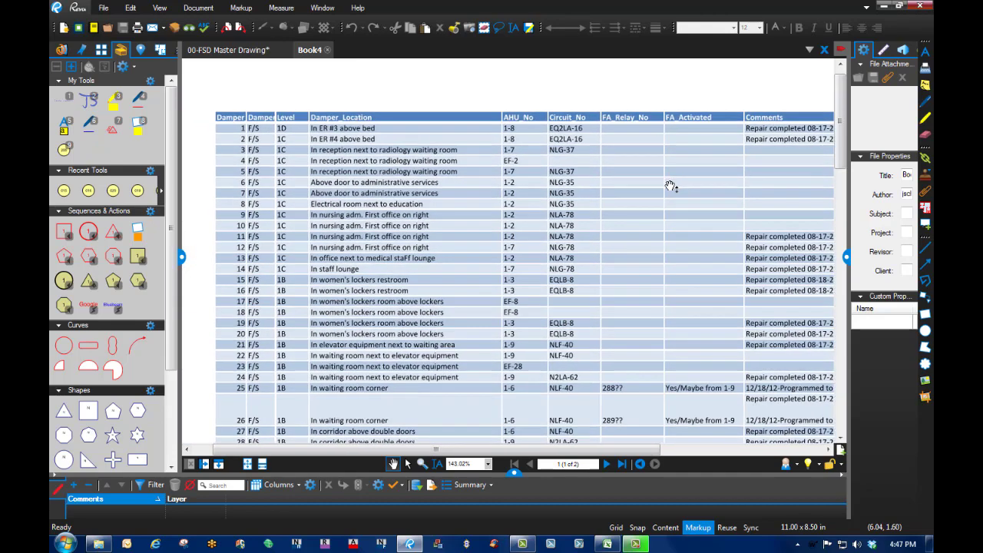
mouse_move(290, 223)
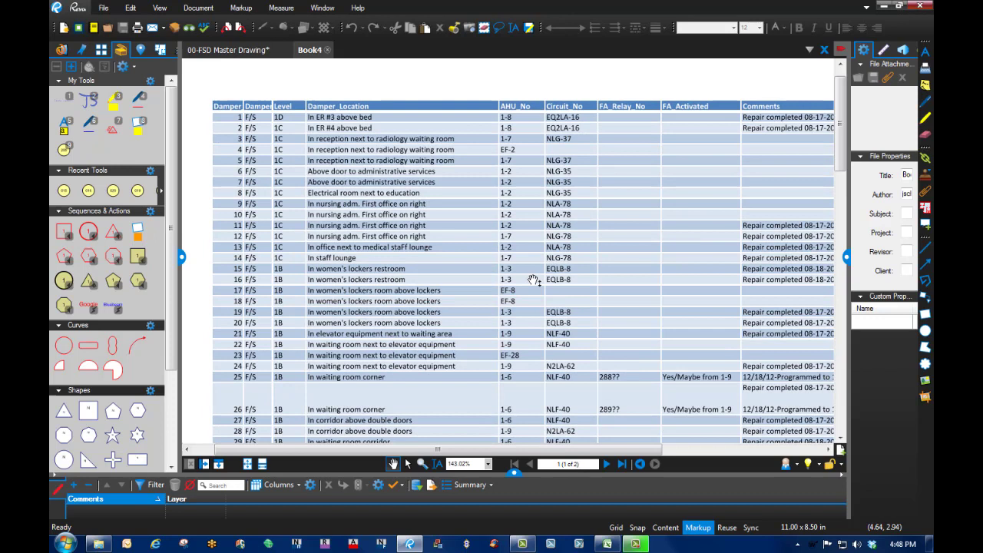
mouse_move(307, 50)
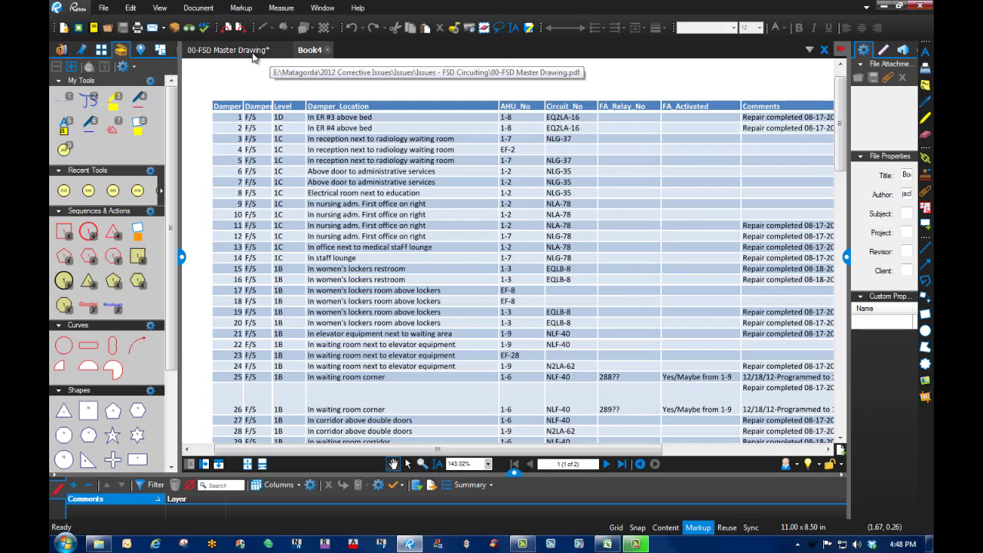
mouse_move(229, 49)
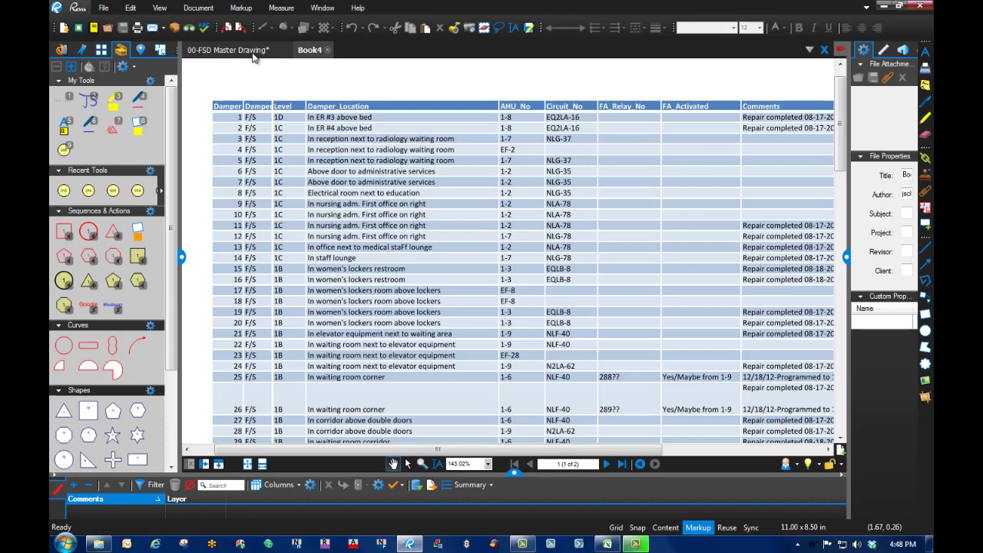
mouse_move(249, 65)
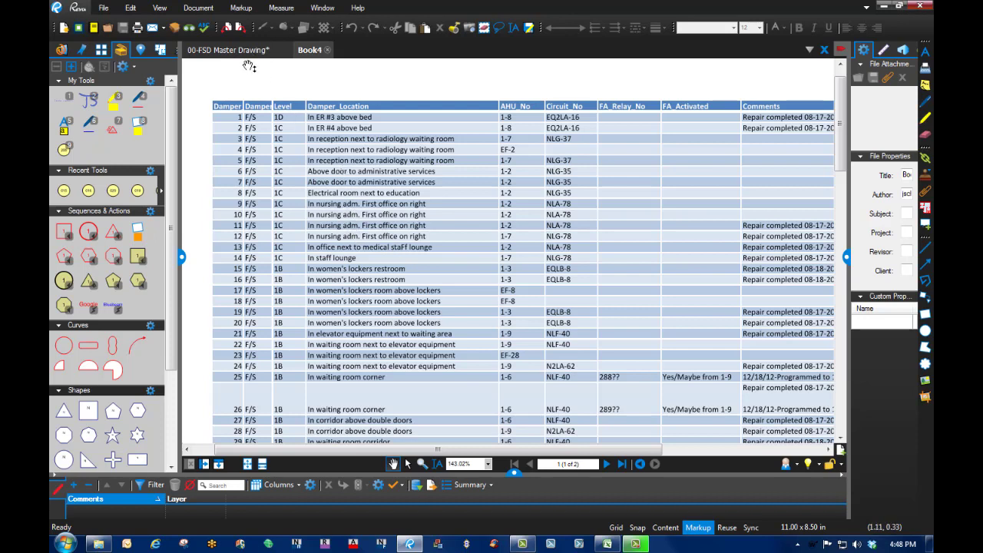
mouse_move(246, 46)
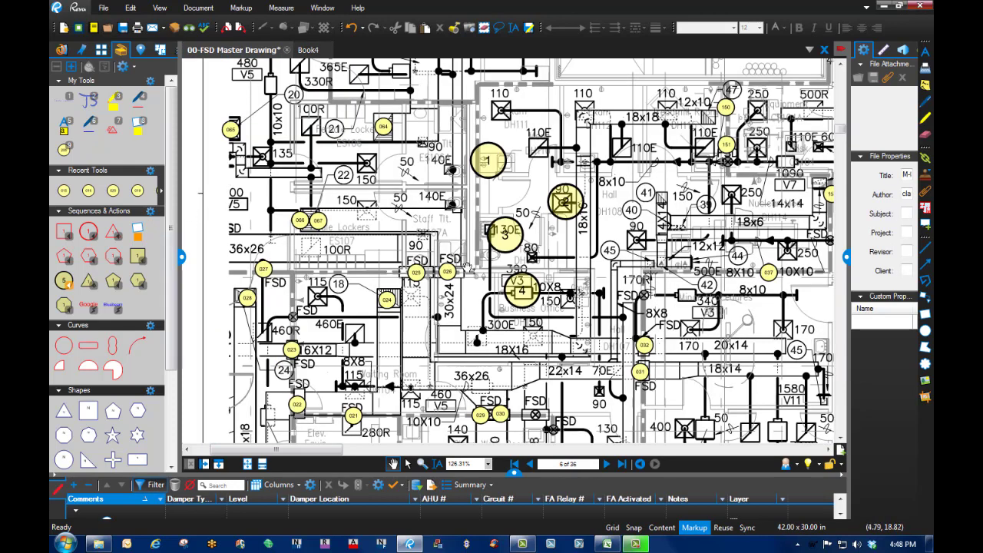
Select two damper circle markups on the floor plan, then switch to the Book4 schedule.
left_click(504, 234)
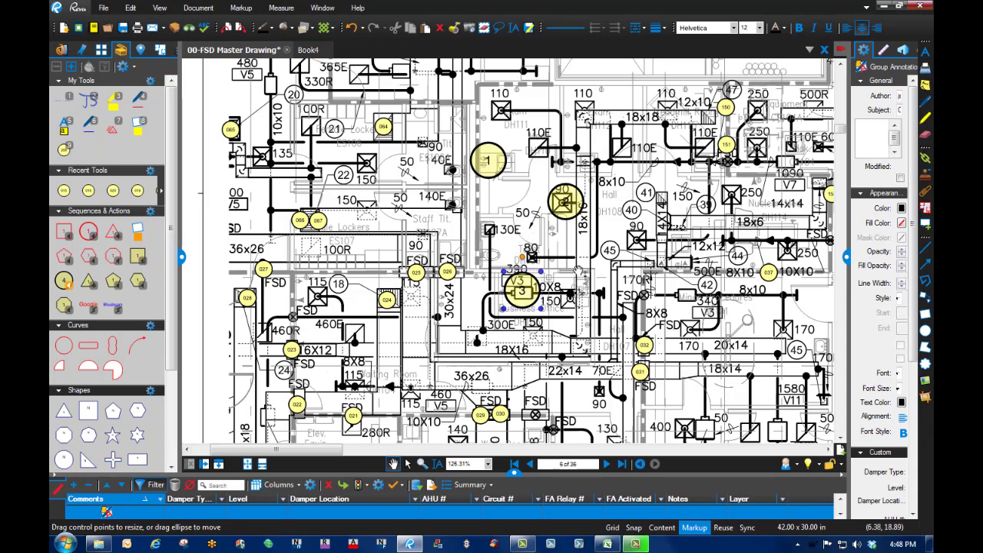
mouse_move(537, 282)
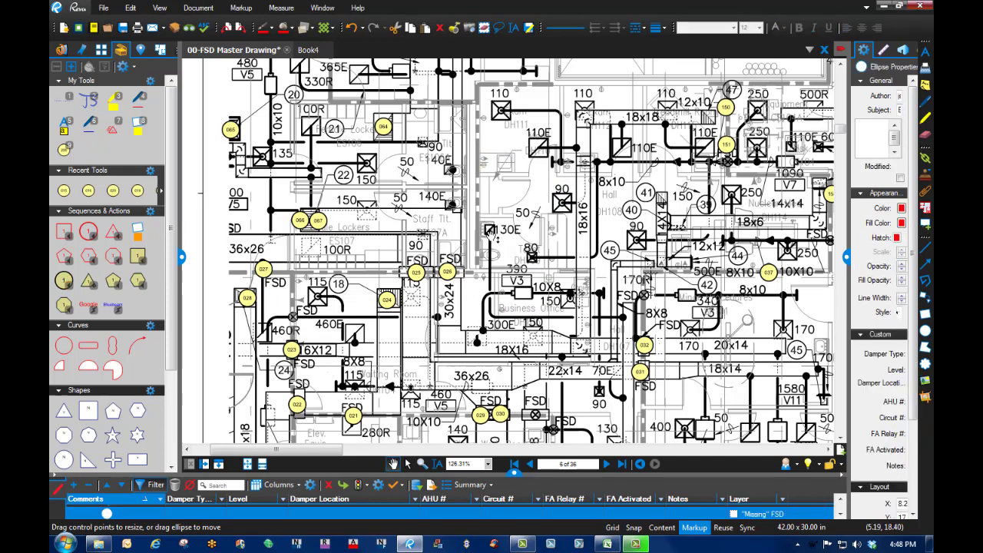
left_click(447, 271)
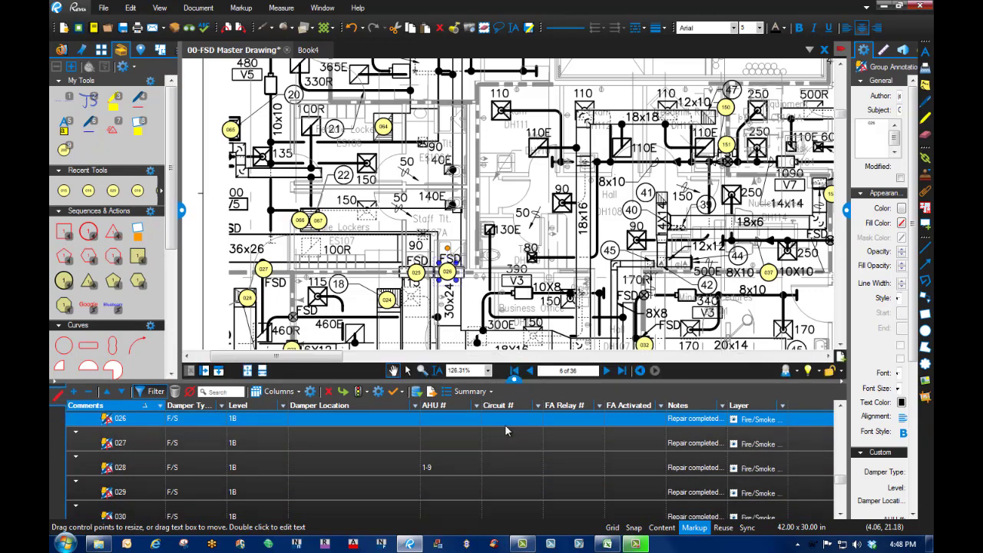
mouse_move(417, 285)
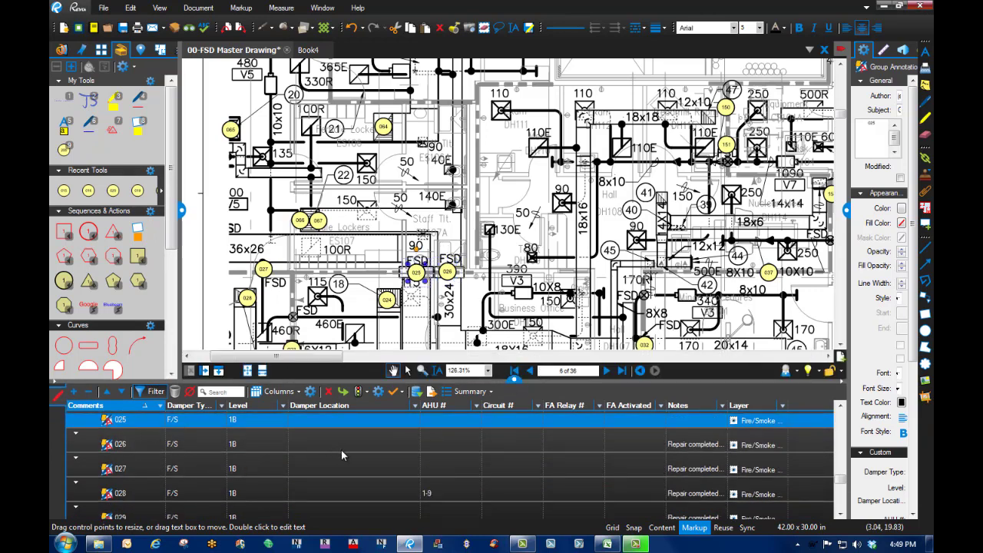
mouse_move(451, 453)
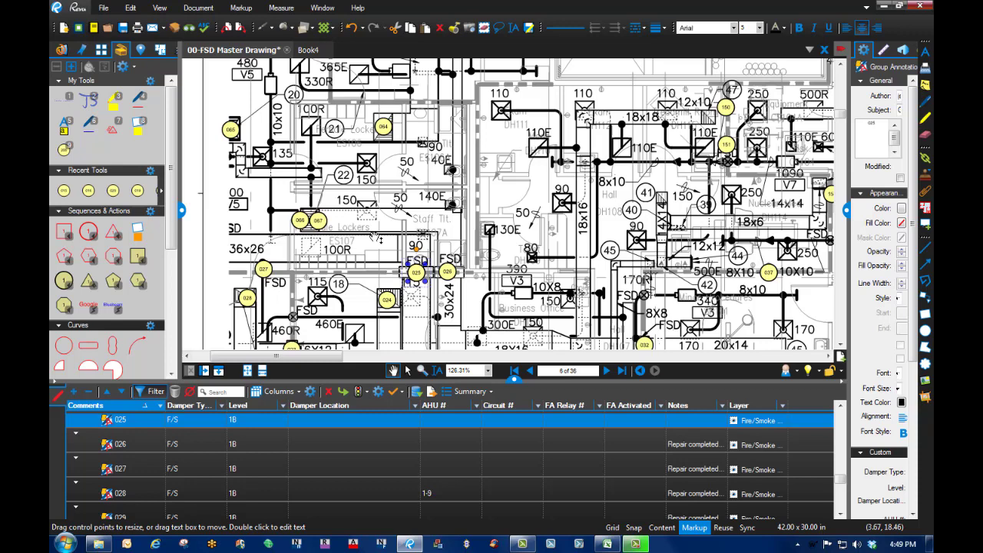
mouse_move(307, 49)
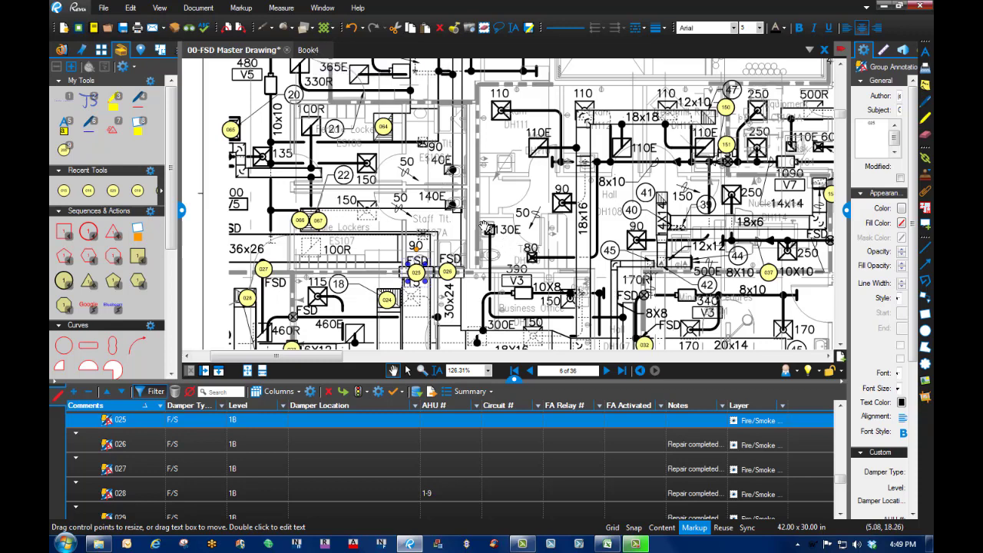
left_click(307, 49)
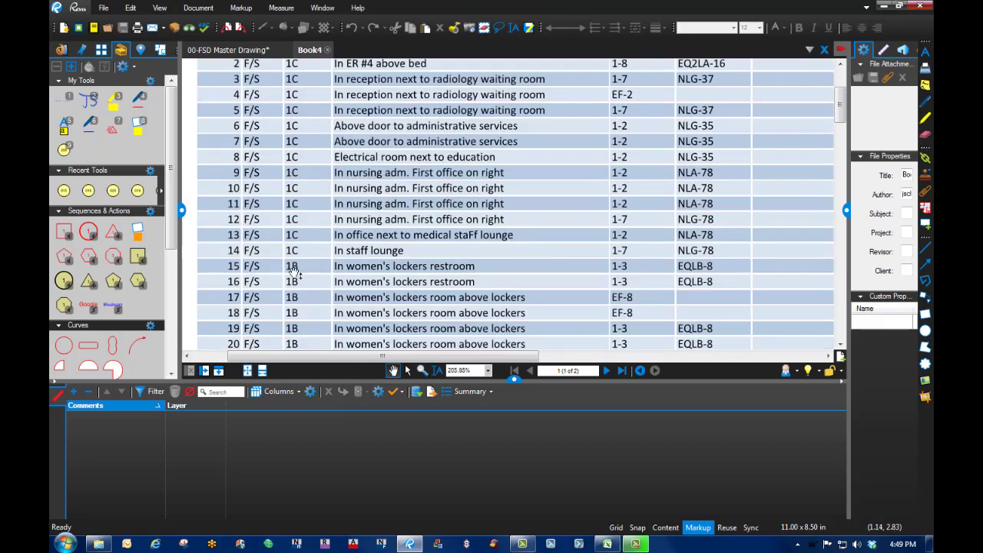
mouse_move(405, 264)
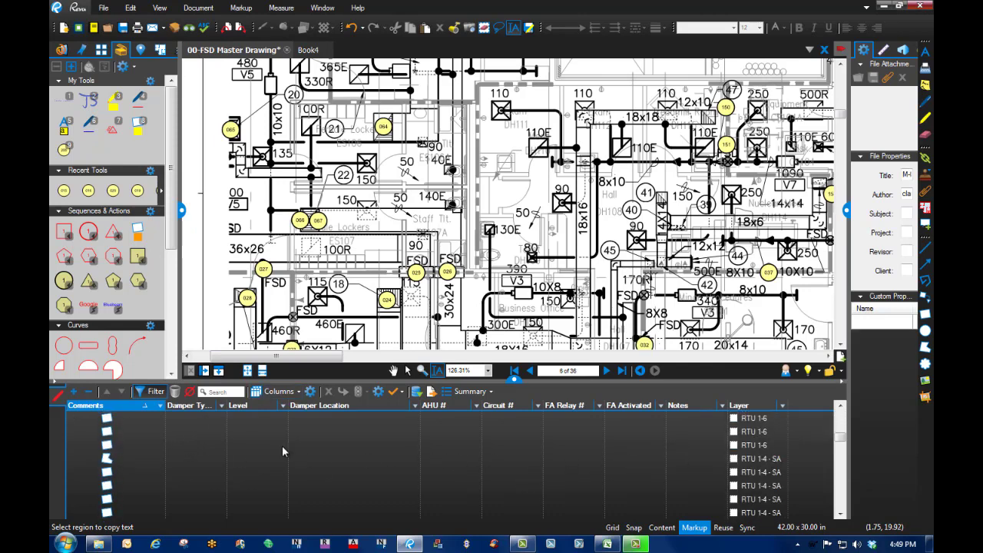
Sort the Markups List by Comments and enter 'in women's lockers restroom' as damper 015's location.
left_click(784, 405)
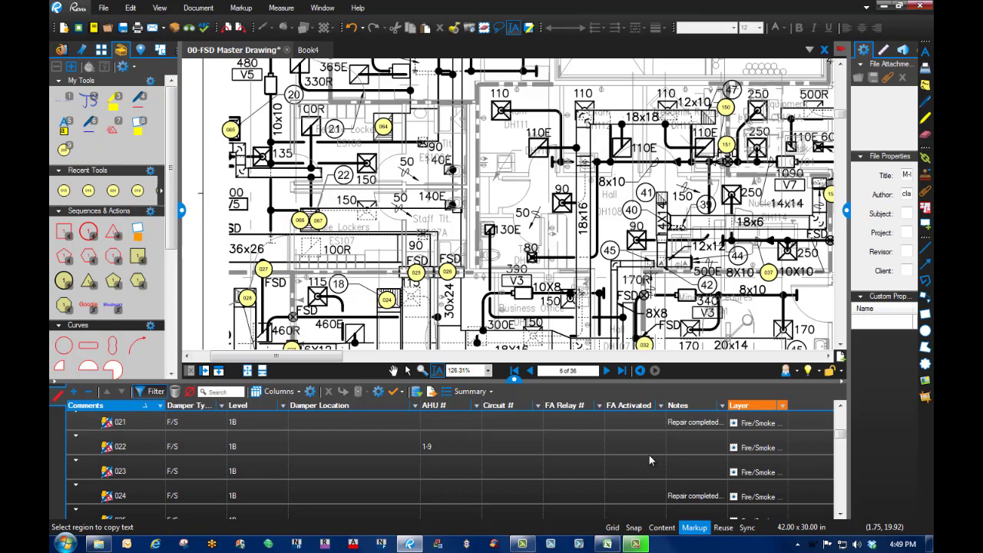
scroll("down", 3)
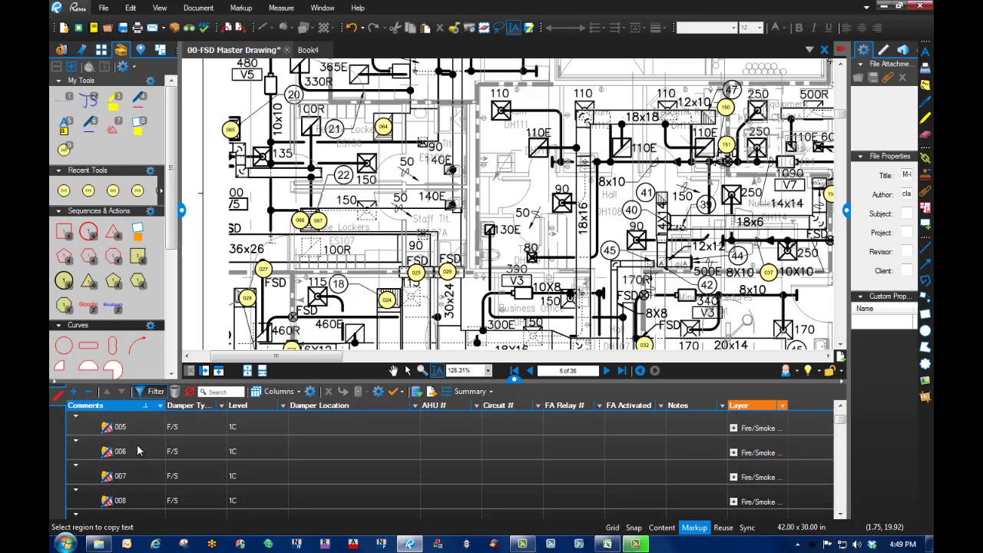
left_click(86, 405)
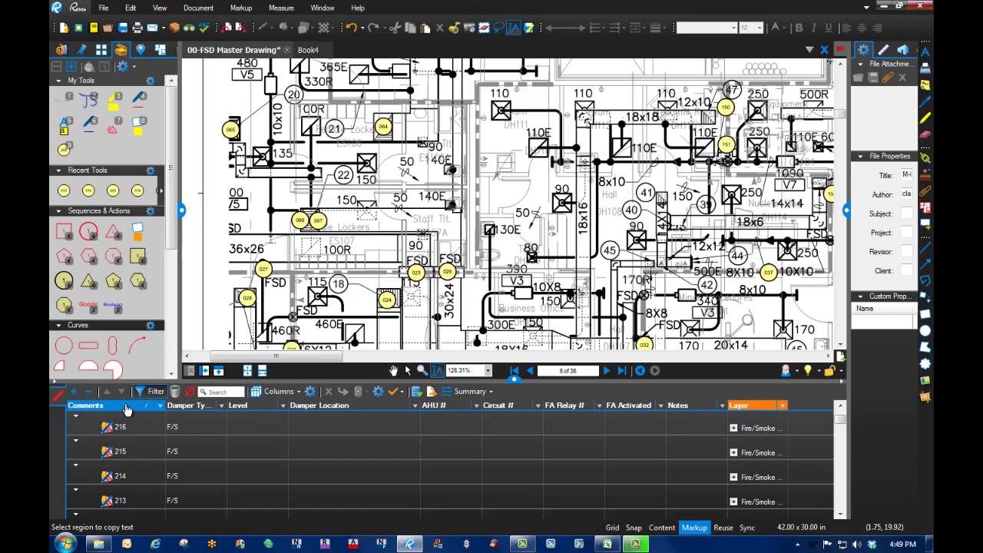
scroll("down", 3)
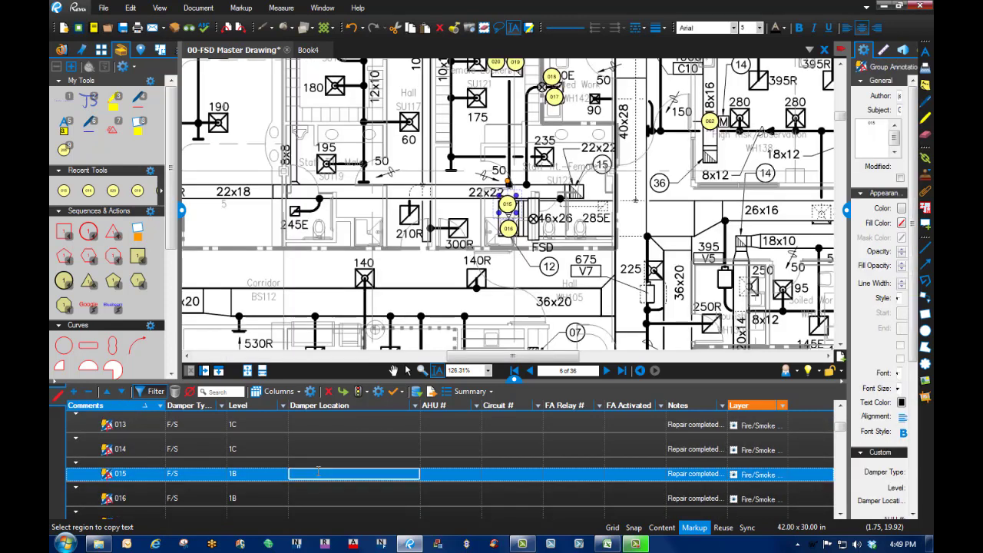
type("in women's lockers restroom")
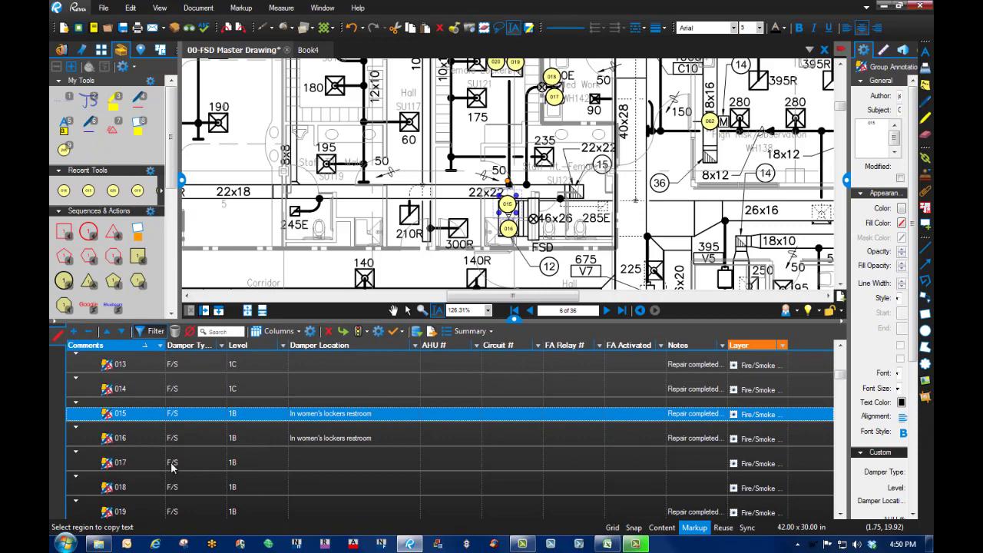
In the Book4 schedule, select the next women's lockers Damper_Location text to copy.
left_click(307, 49)
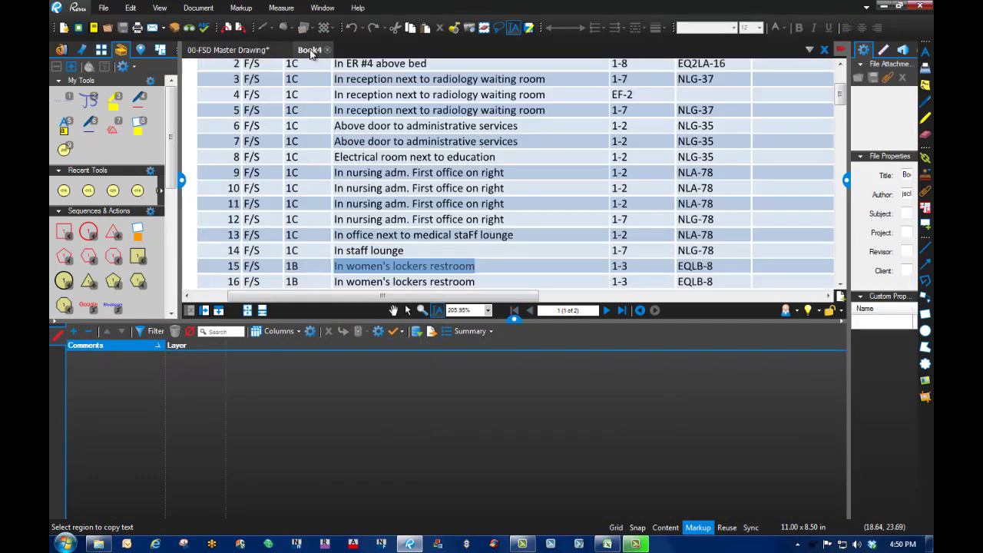
scroll("down", 3)
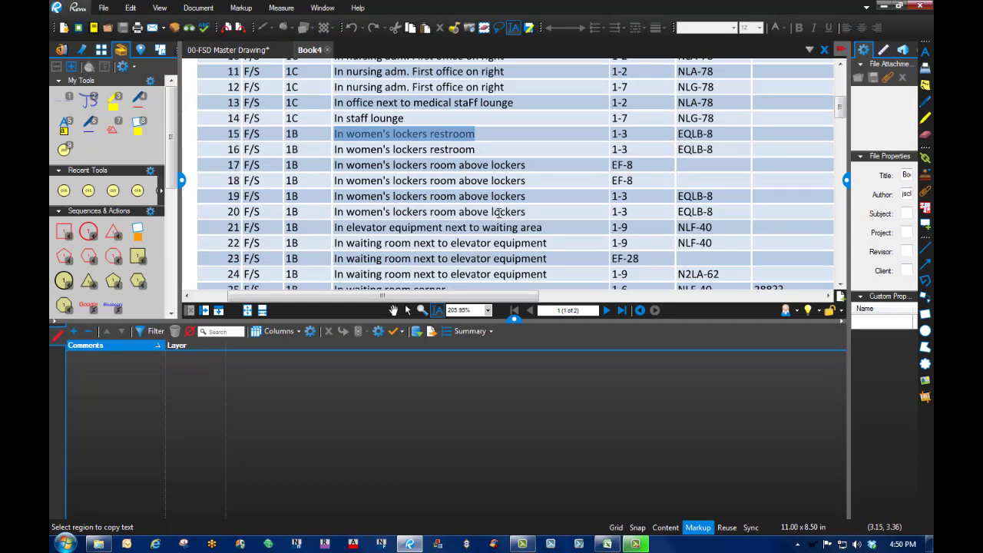
double_click(507, 165)
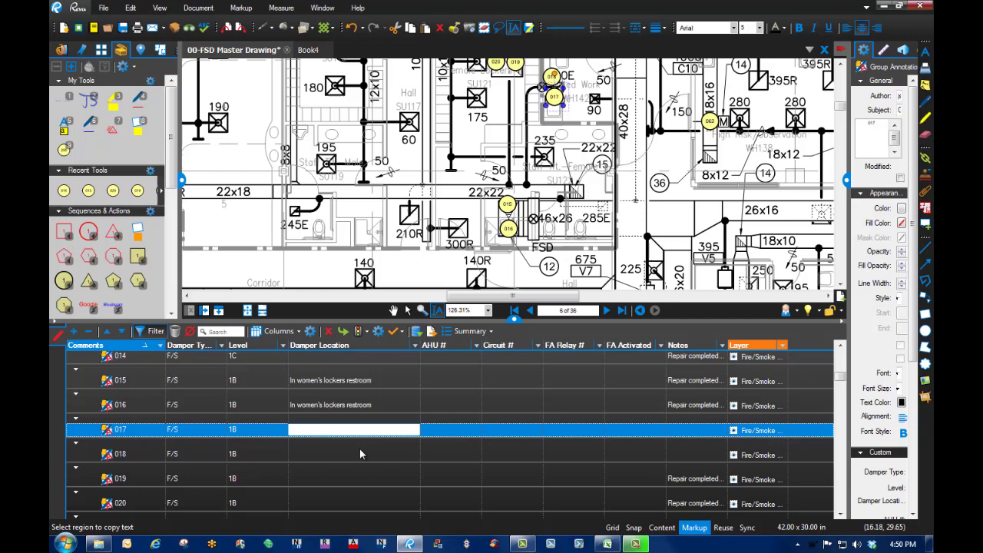
Select dampers 017-020 in the Markups List and show their Custom properties (type F/S, level 1B).
left_click(120, 455)
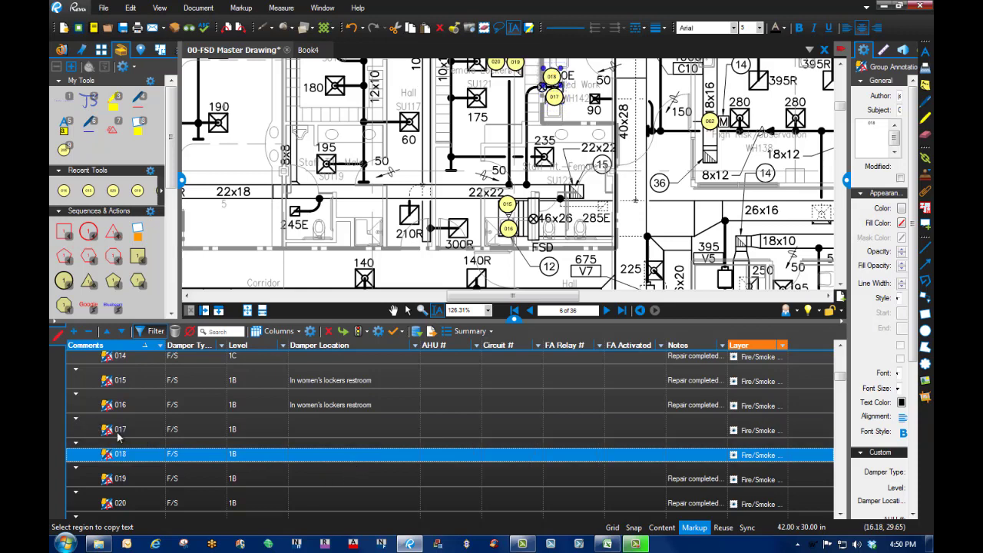
left_click(120, 430)
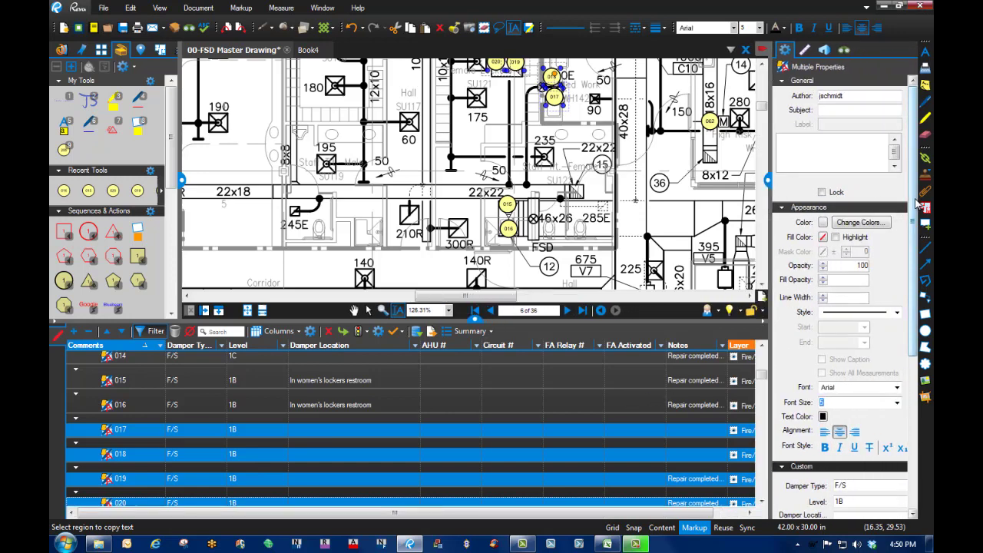
scroll("down", 3)
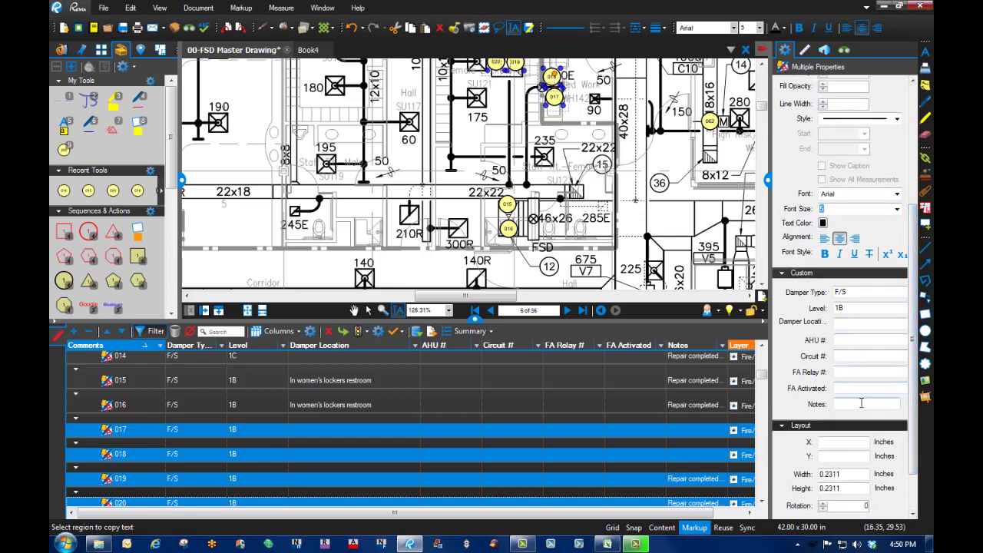